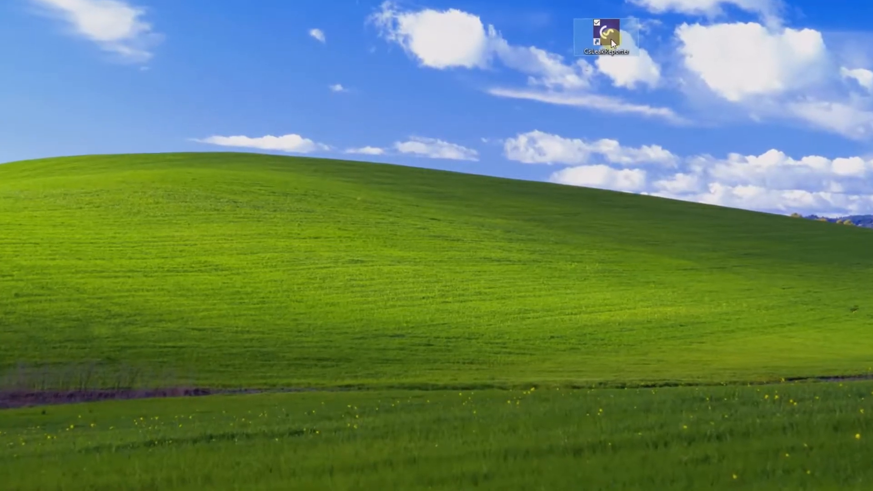
# Launch CS Leak Reporter and enter CS Instruments GmbH as the profile's company.
pyautogui.doubleClick(606, 29)
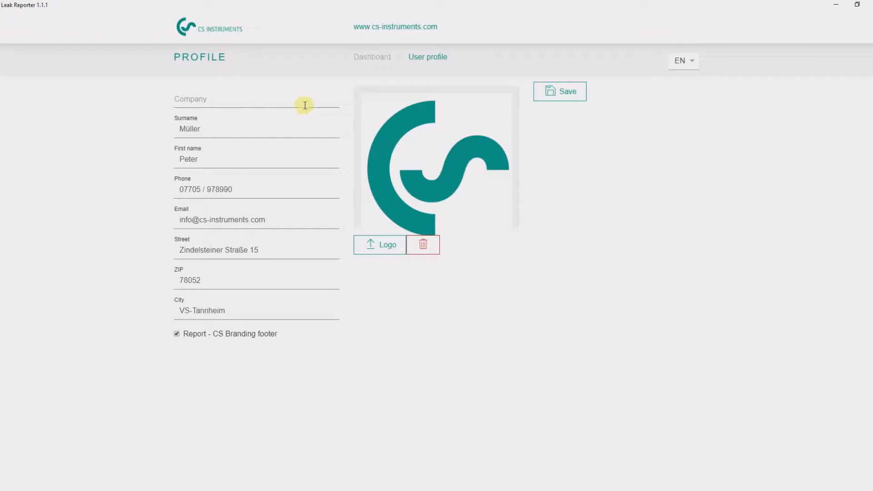
pyautogui.write('CI')
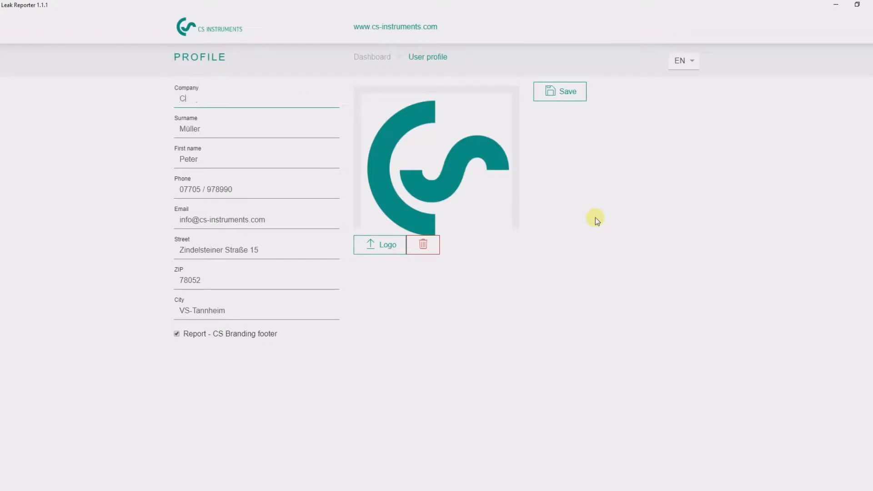
pyautogui.write('CS Instruments GmbH')
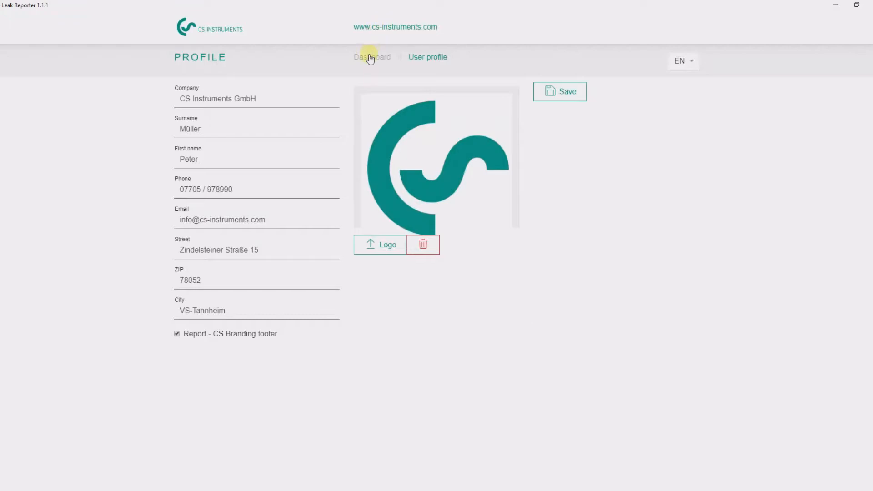
# Import eight leak measurements from the journal XML and filter them to 23.04.2020–06.08.2020.
pyautogui.click(372, 56)
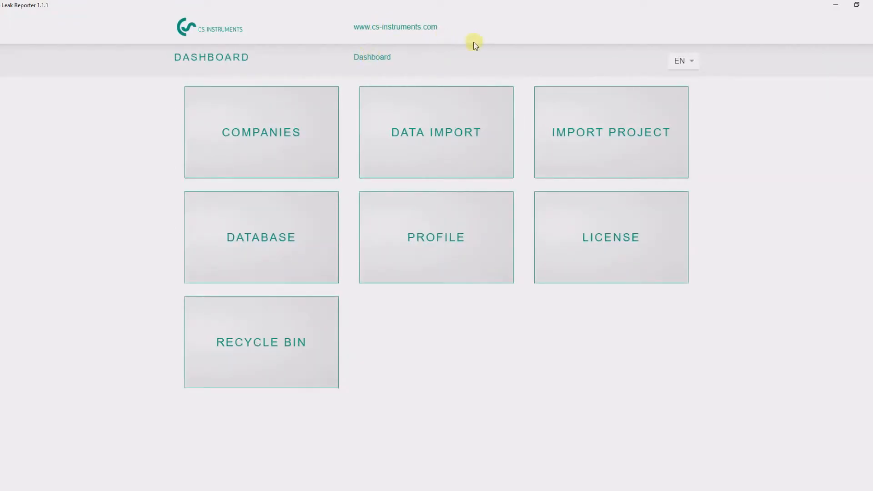
pyautogui.click(435, 132)
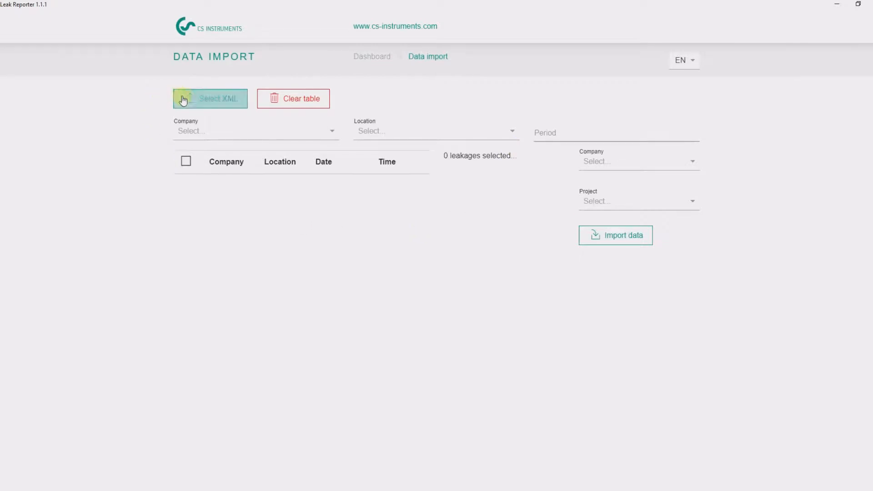
pyautogui.click(210, 98)
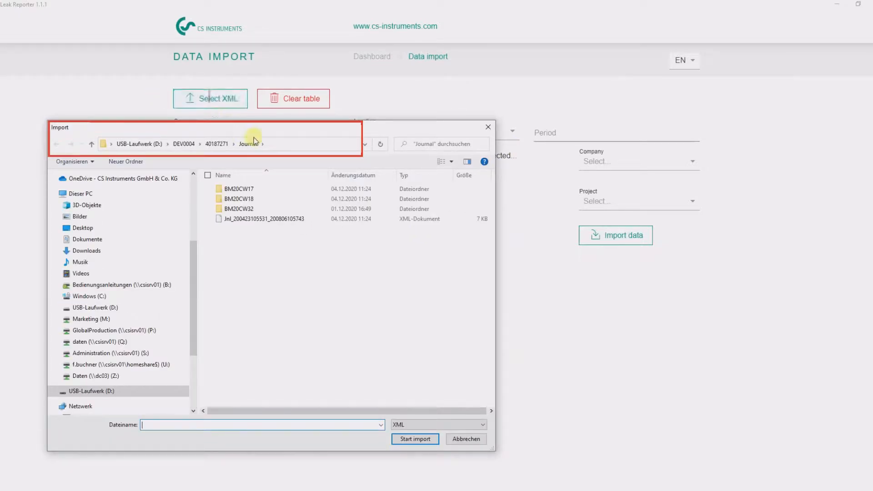
pyautogui.click(264, 219)
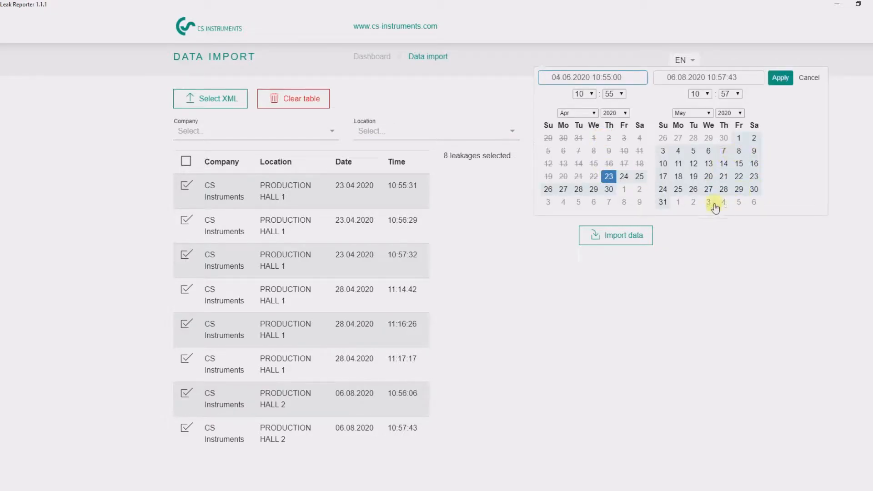
pyautogui.click(779, 77)
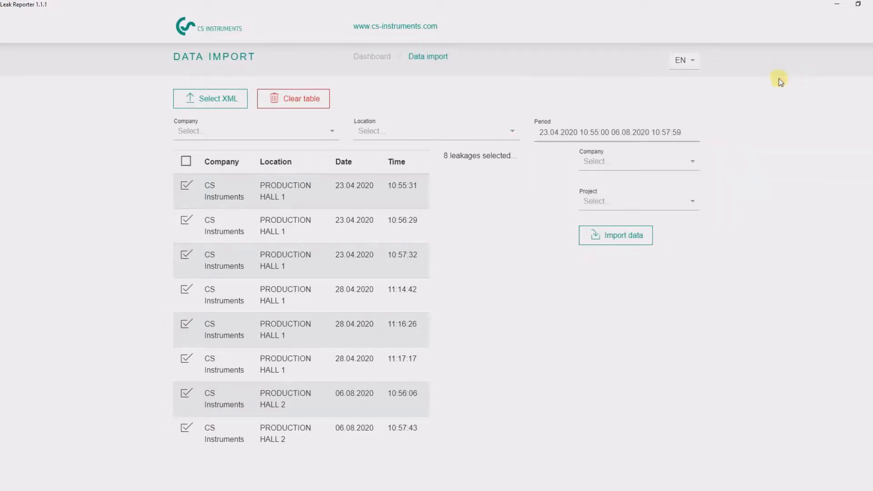
pyautogui.moveTo(605, 199)
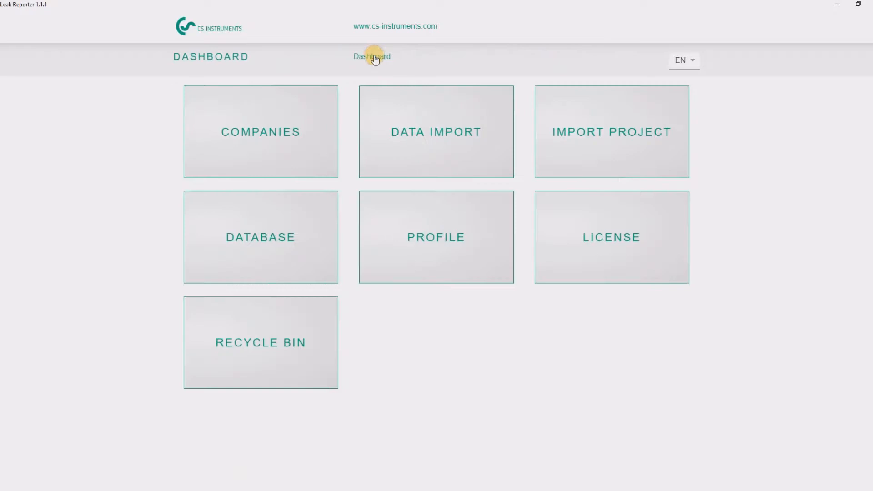
pyautogui.moveTo(261, 132)
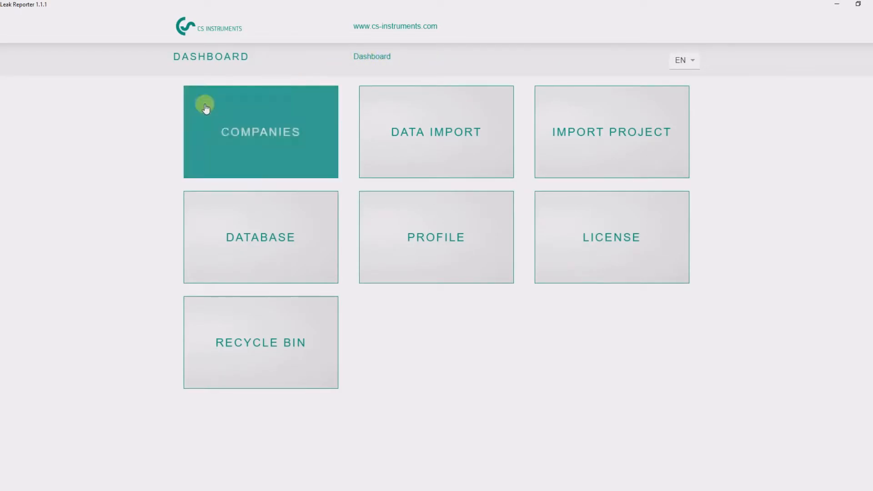
# Show the CS Instruments company record with its three eight-leak projects.
pyautogui.click(260, 132)
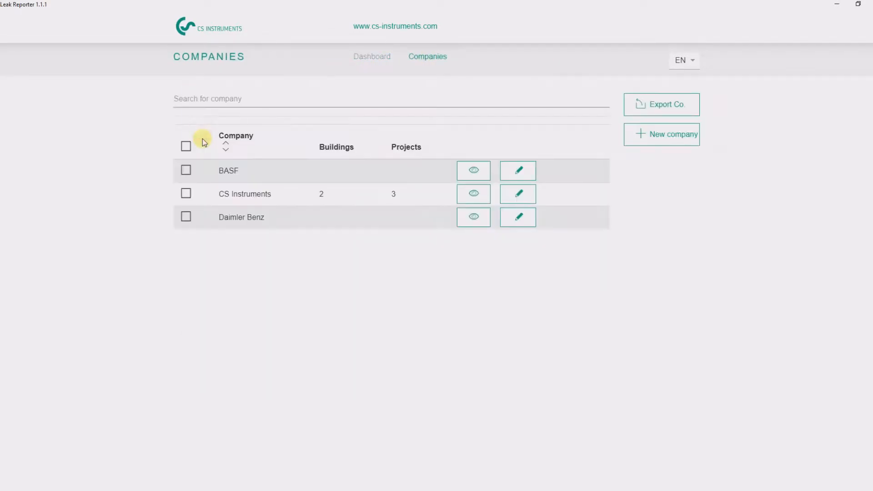
pyautogui.moveTo(197, 204)
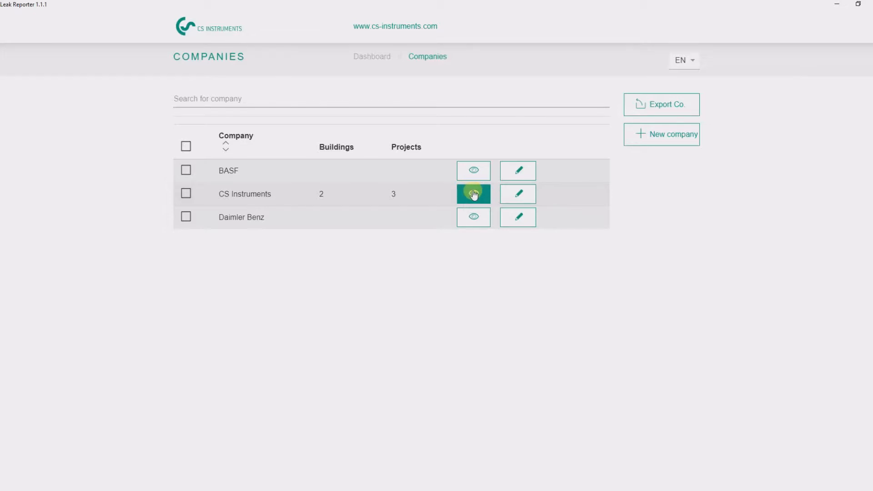
pyautogui.click(472, 194)
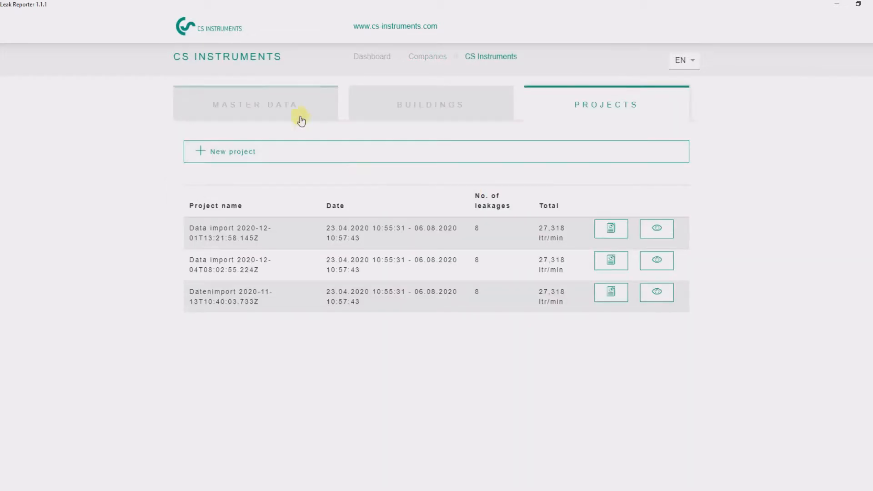
# Save CS Instruments' master data and confirm the 'Company successfully updated' message.
pyautogui.click(255, 104)
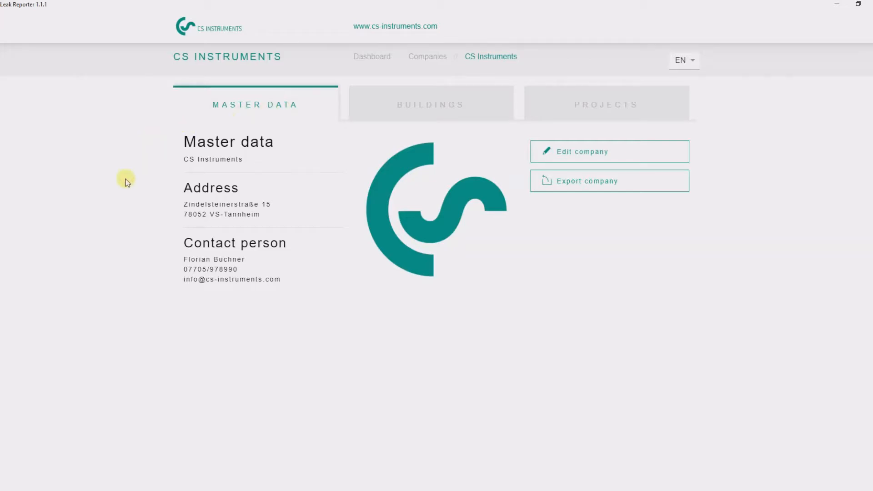
pyautogui.moveTo(680, 148)
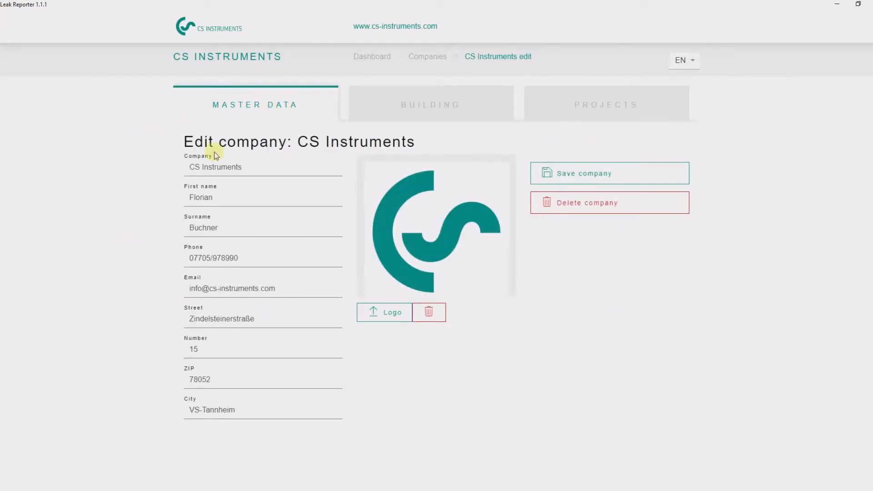
pyautogui.moveTo(156, 348)
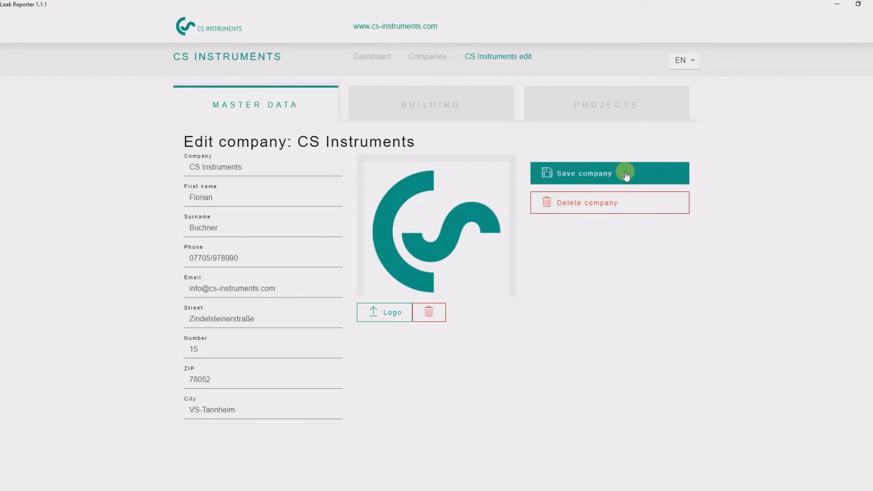
pyautogui.click(584, 173)
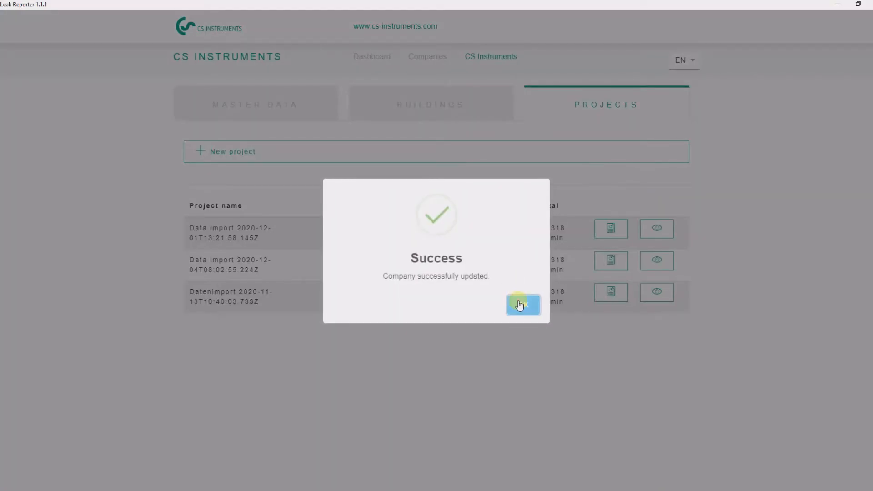
pyautogui.click(522, 304)
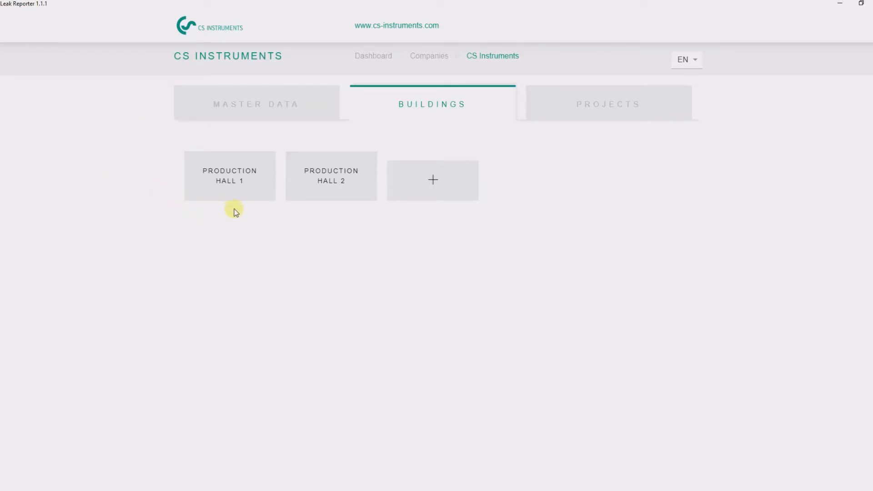
pyautogui.moveTo(324, 208)
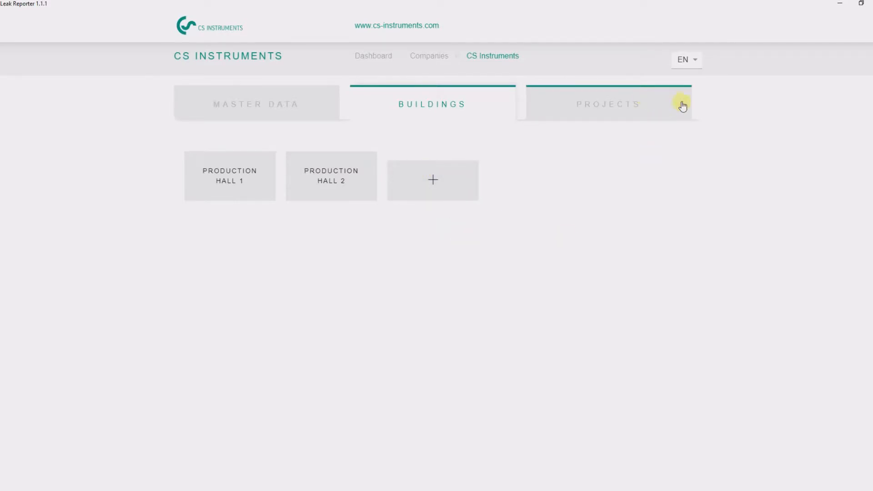
# Show CS Instruments' three projects with dates, leak counts and total leakage.
pyautogui.click(607, 104)
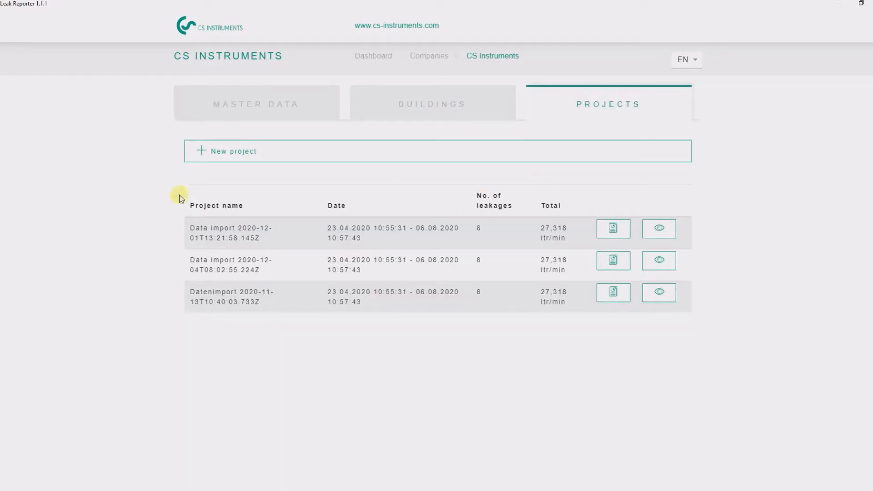
pyautogui.moveTo(176, 288)
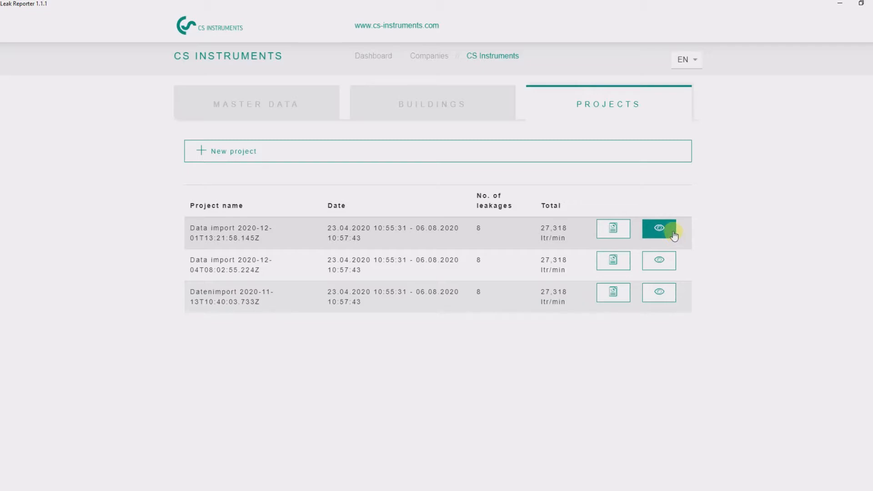
# Open the Datenimport 2020-11-13 measurements and sort them by costs per year, highest first.
pyautogui.click(658, 228)
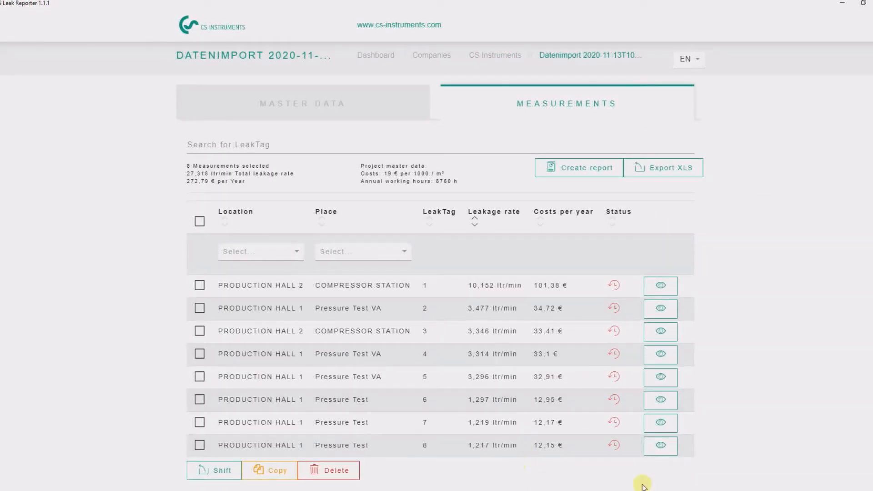
pyautogui.moveTo(706, 332)
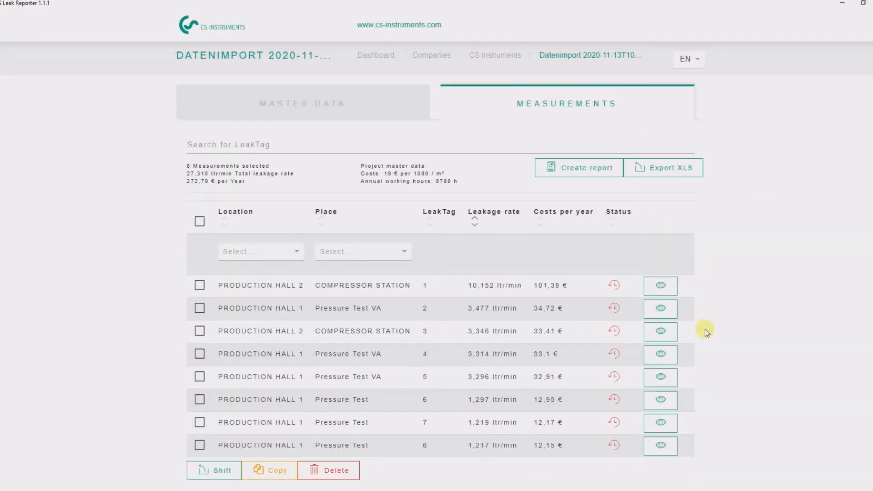
pyautogui.moveTo(435, 443)
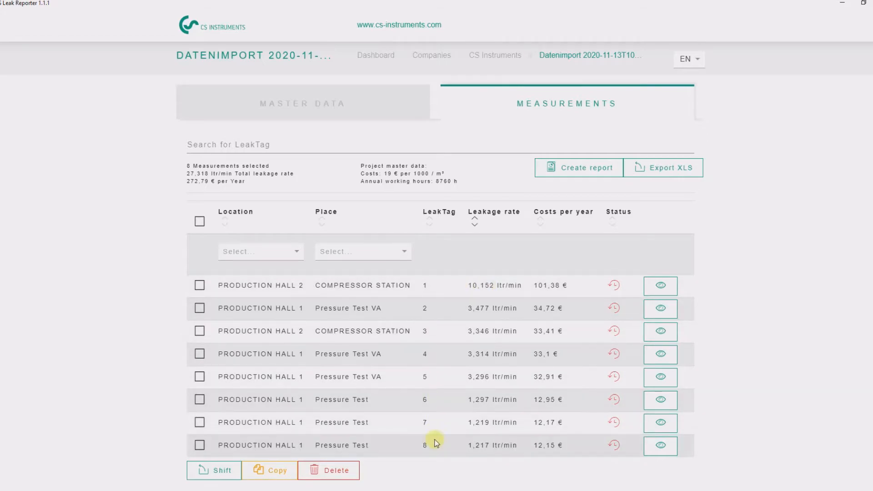
pyautogui.click(224, 221)
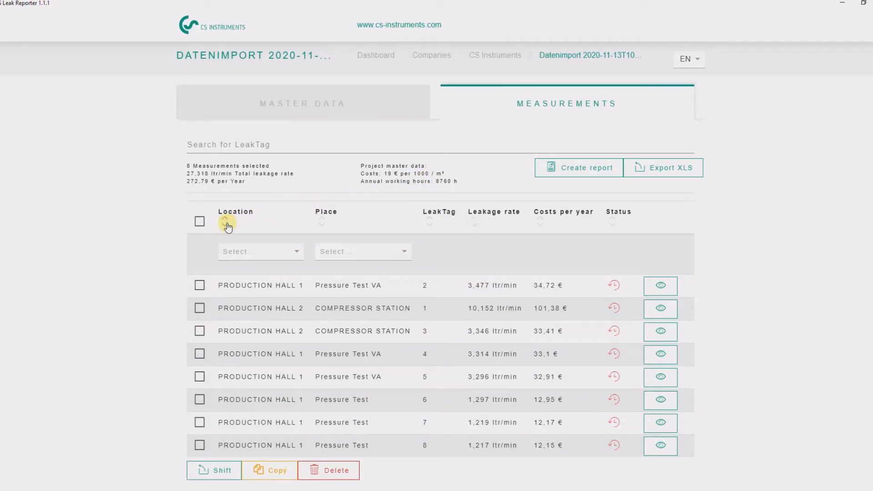
pyautogui.click(438, 216)
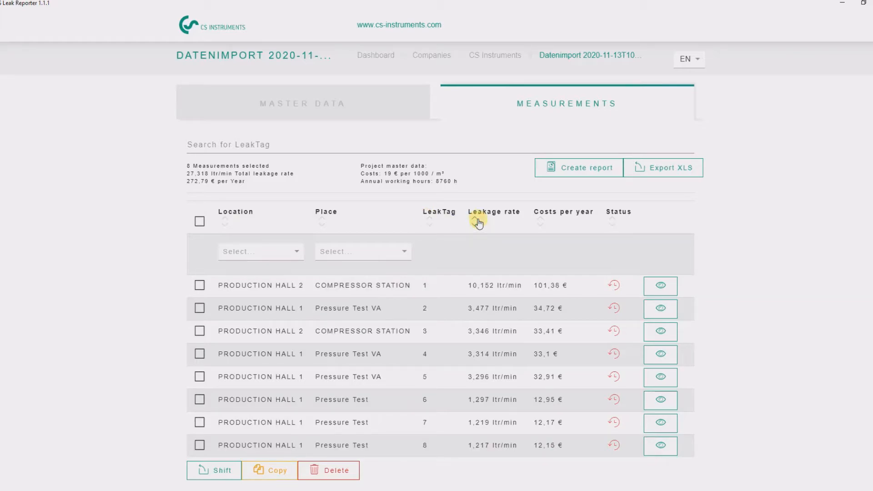
pyautogui.click(546, 220)
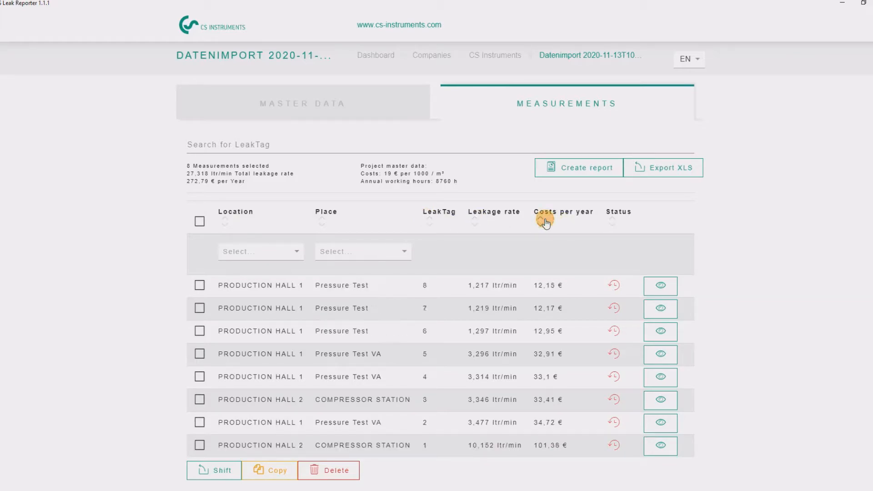
pyautogui.click(546, 222)
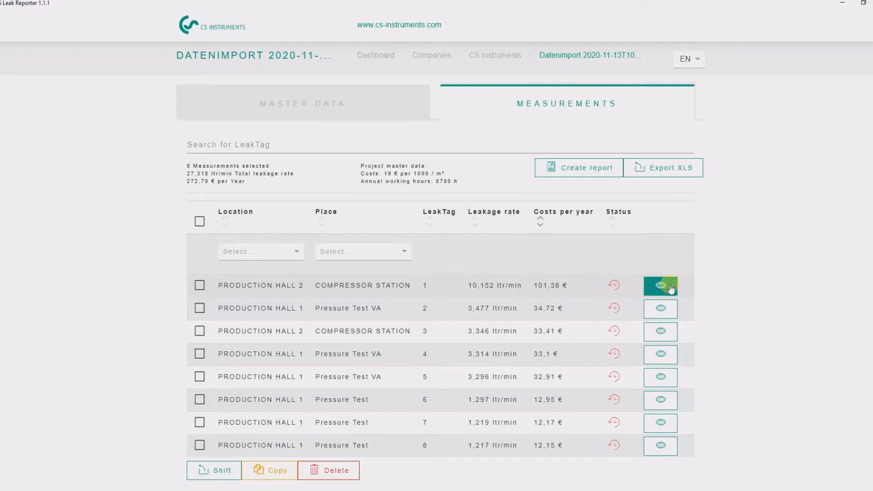
pyautogui.click(660, 284)
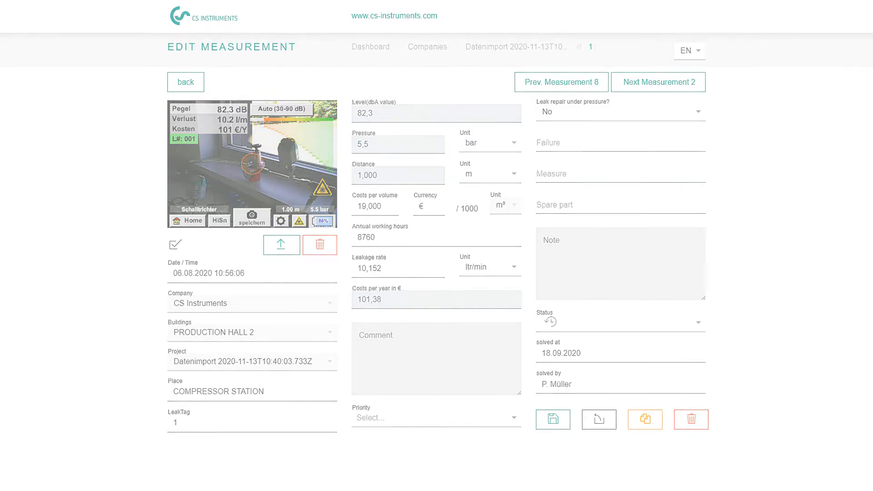
pyautogui.click(185, 82)
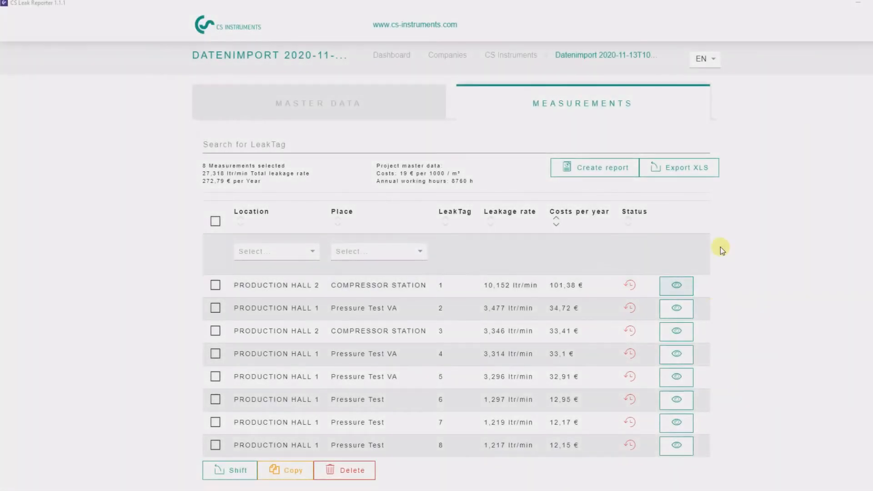
pyautogui.moveTo(621, 182)
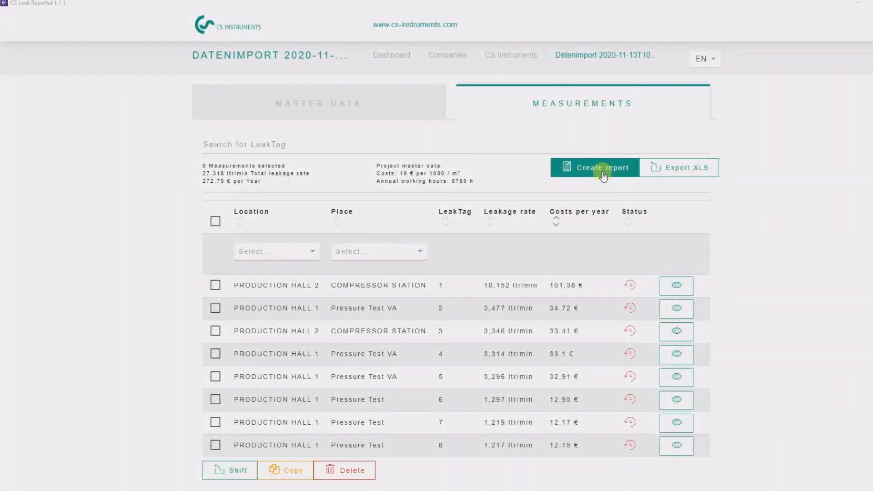
# Create the five-page PDF leak report covering 23.04.2020 to 06.08.2020.
pyautogui.click(593, 167)
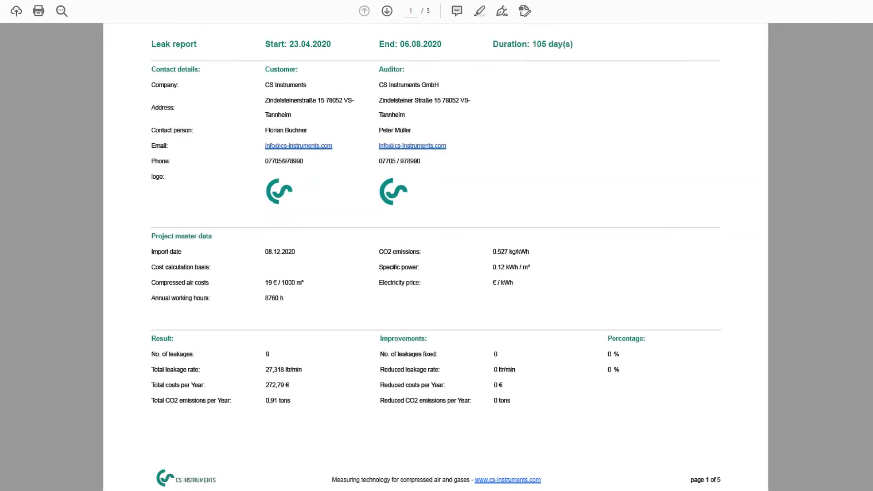